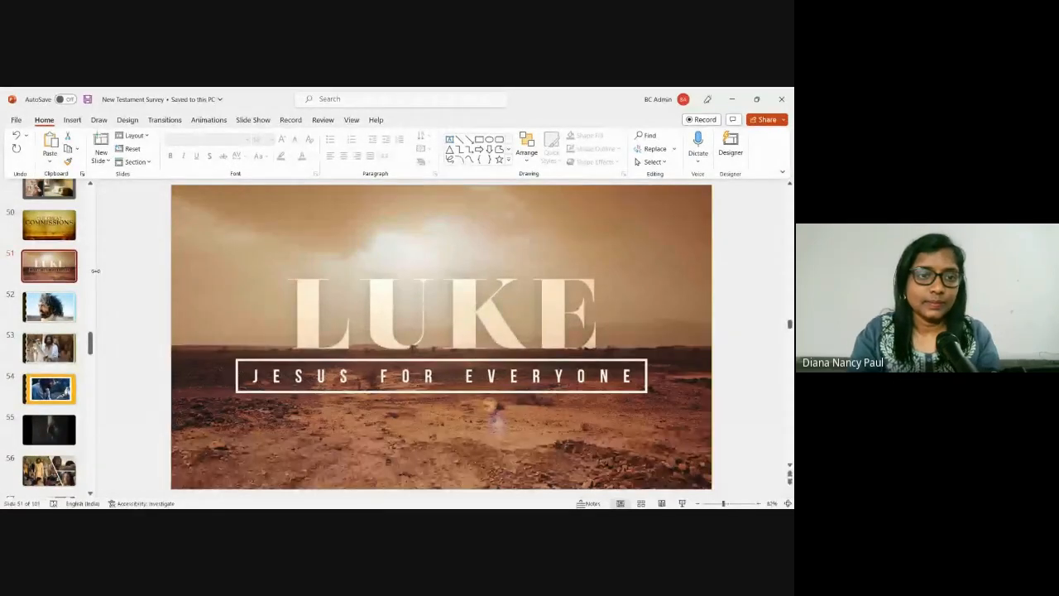
scroll(down, 3)
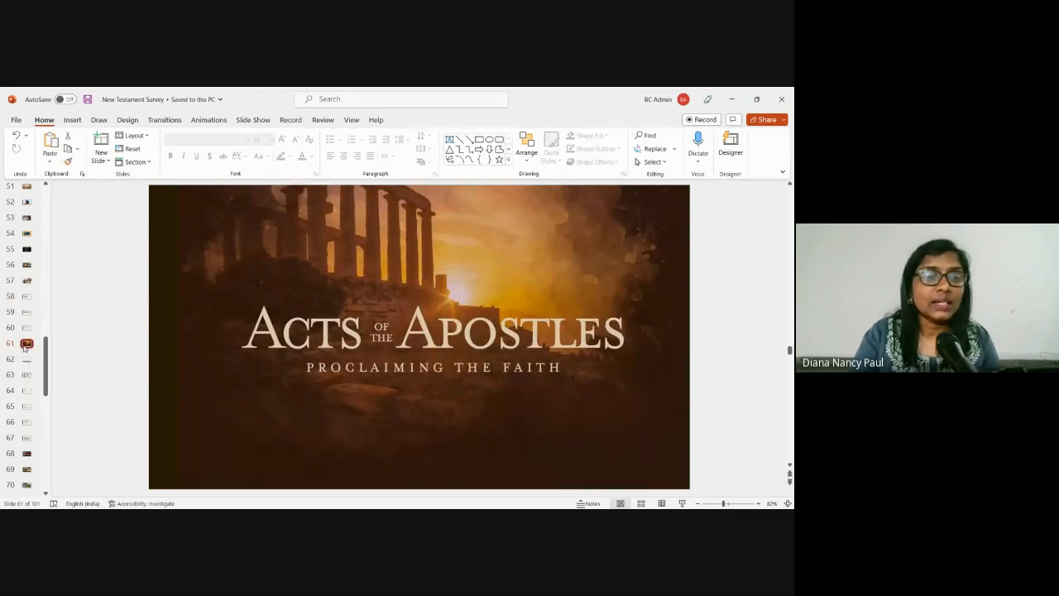
click(27, 281)
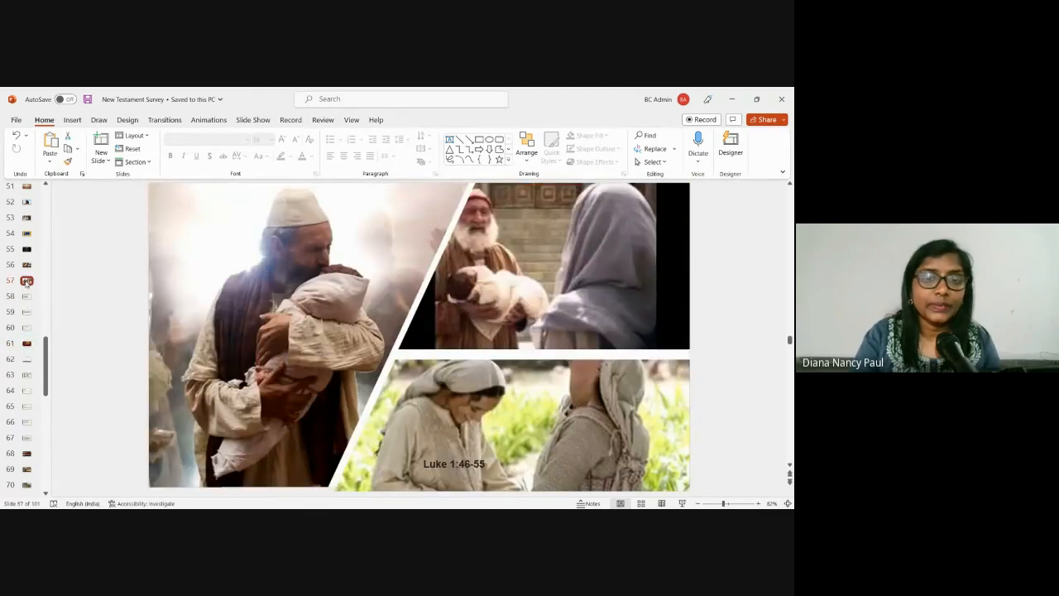